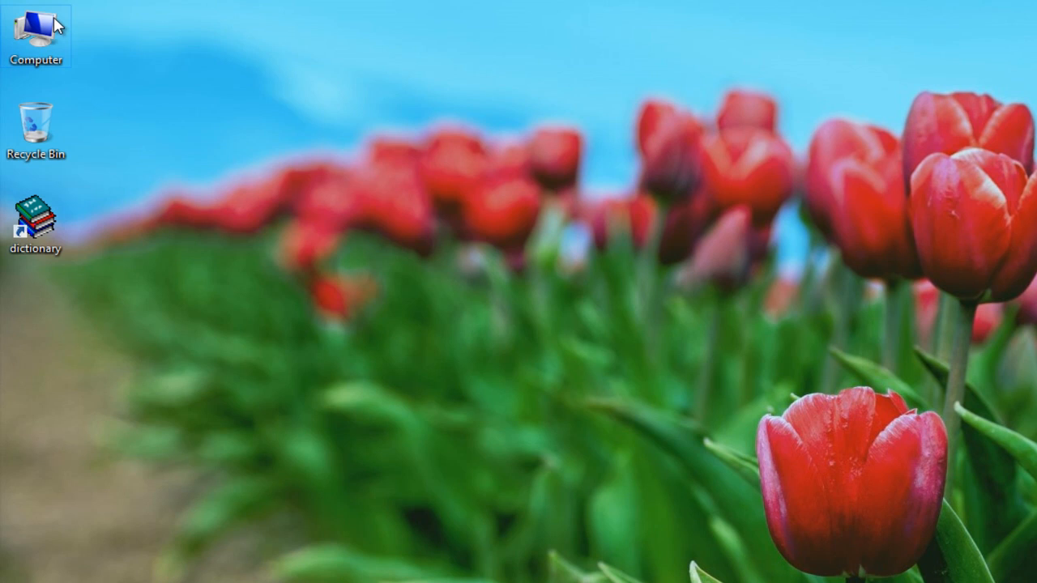
Step: Open Control Panel from the Computer window's ribbon in File Explorer
double_click(36, 32)
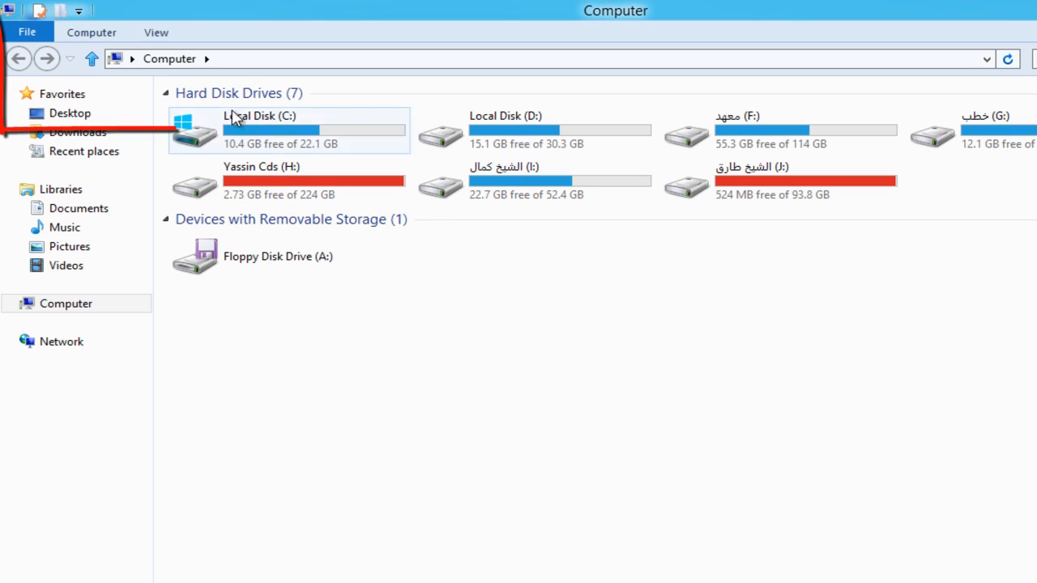
click(90, 32)
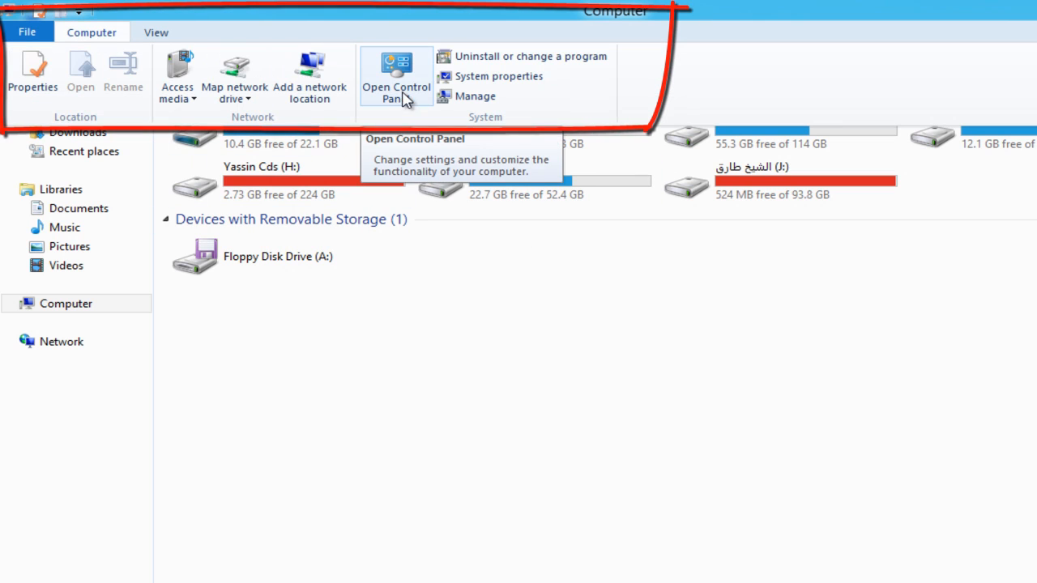
click(396, 75)
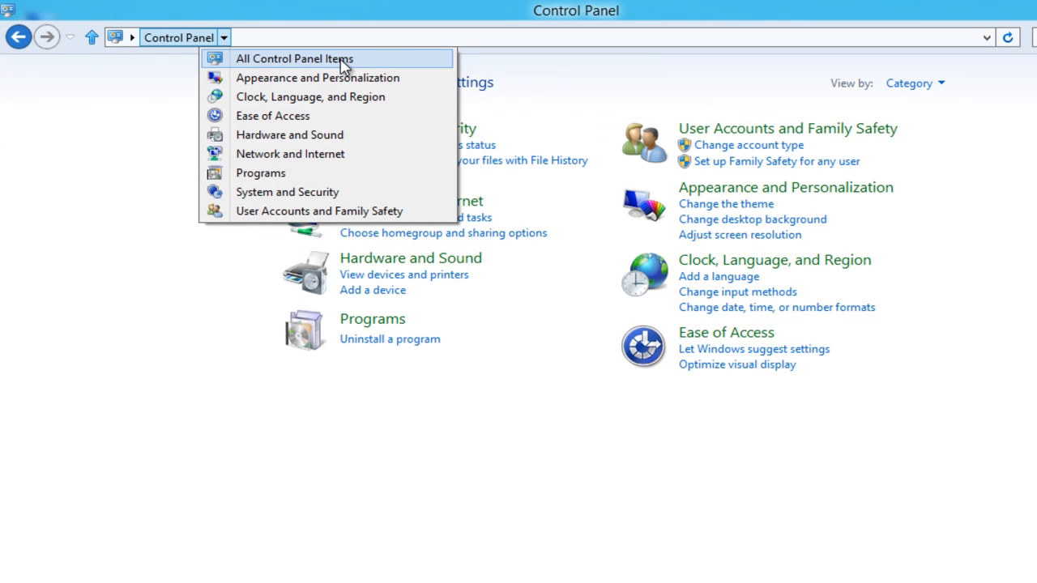
Step: Show All Control Panel Items as large icons
click(294, 59)
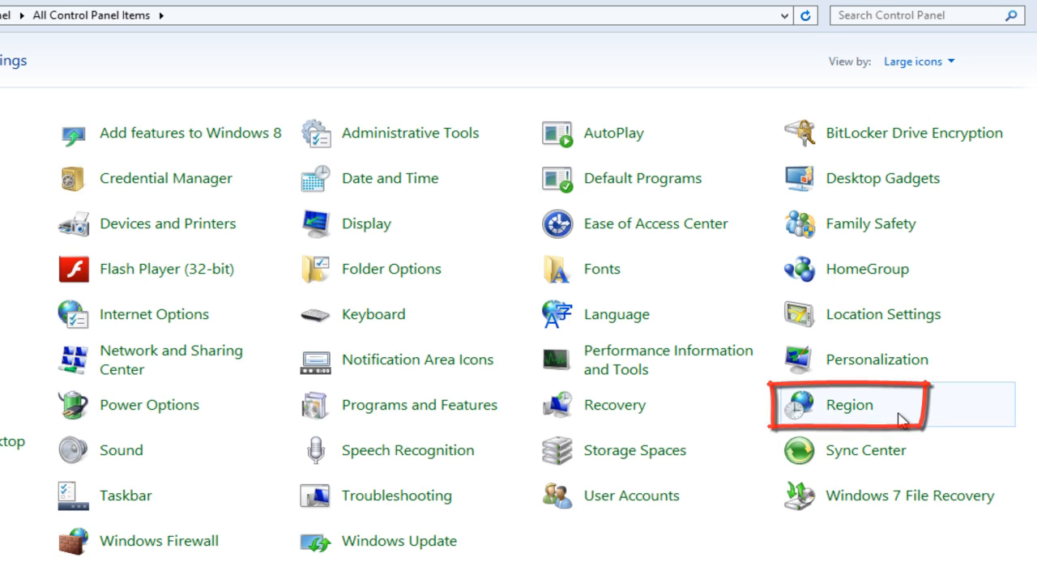
mouse_move(617, 314)
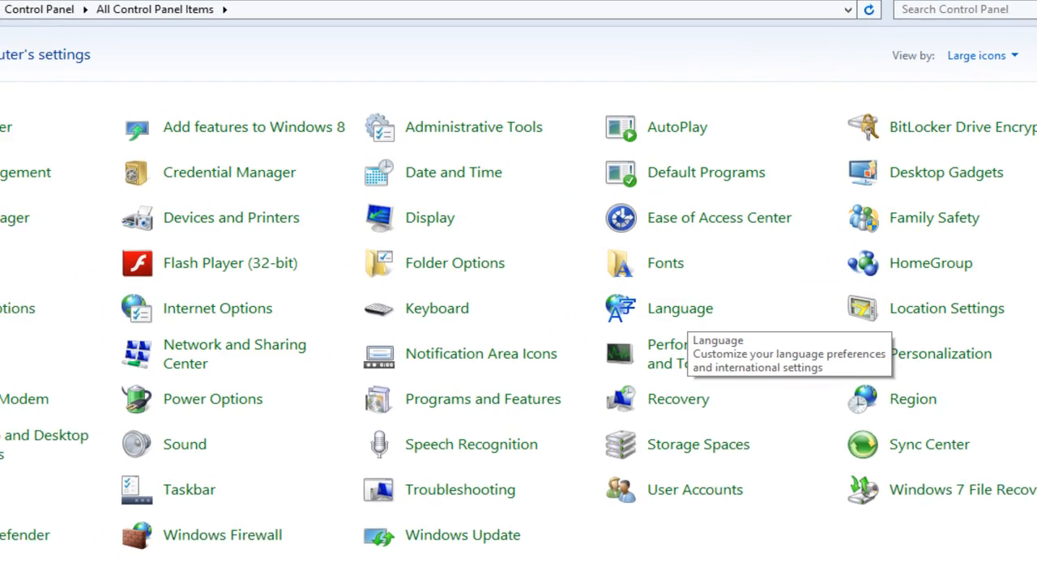
mouse_move(940, 401)
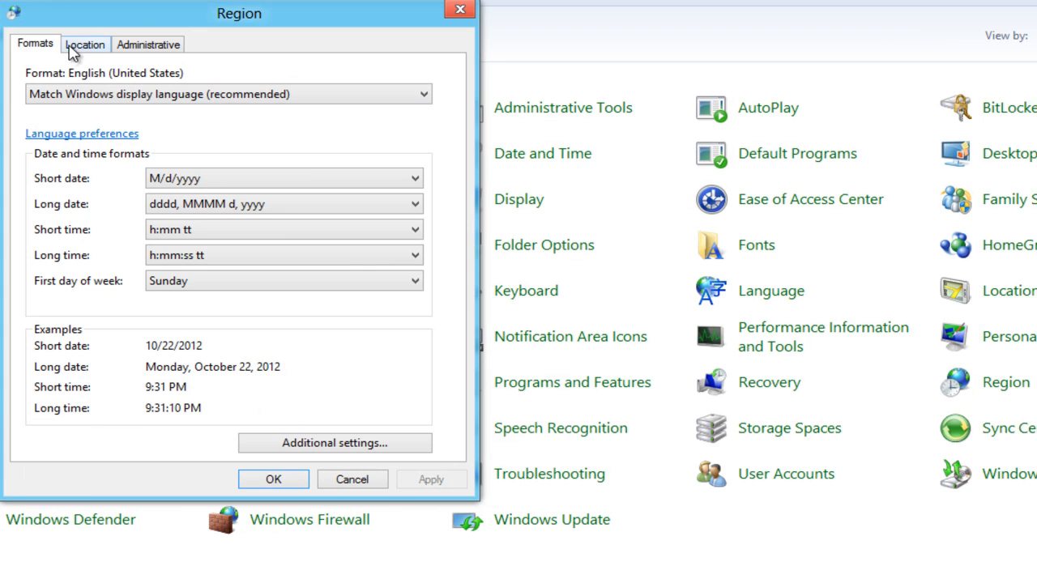
Step: View the Region Location tab, then the Administrative tab showing English (United States) system locale
click(84, 43)
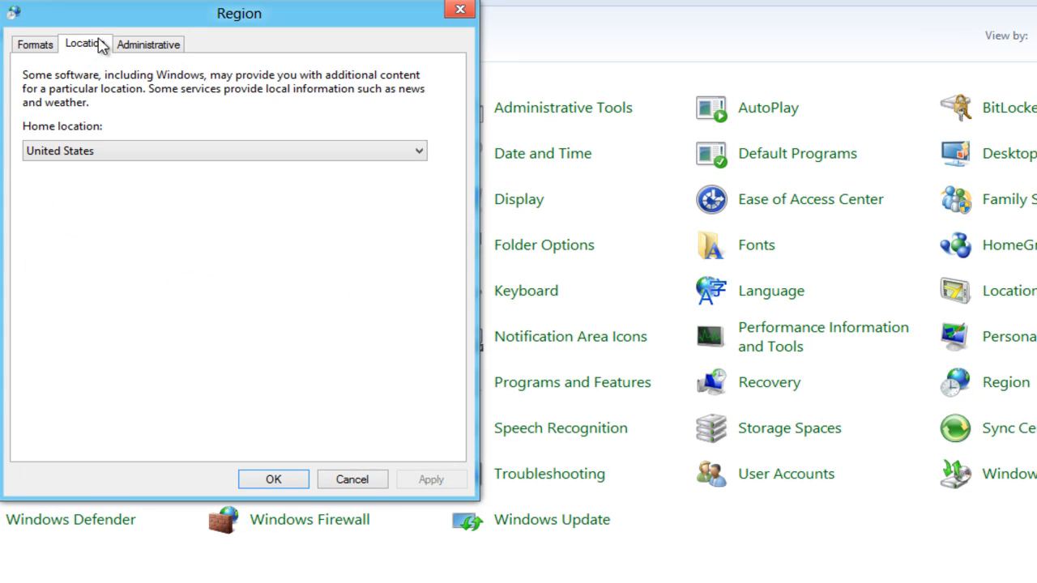
click(148, 43)
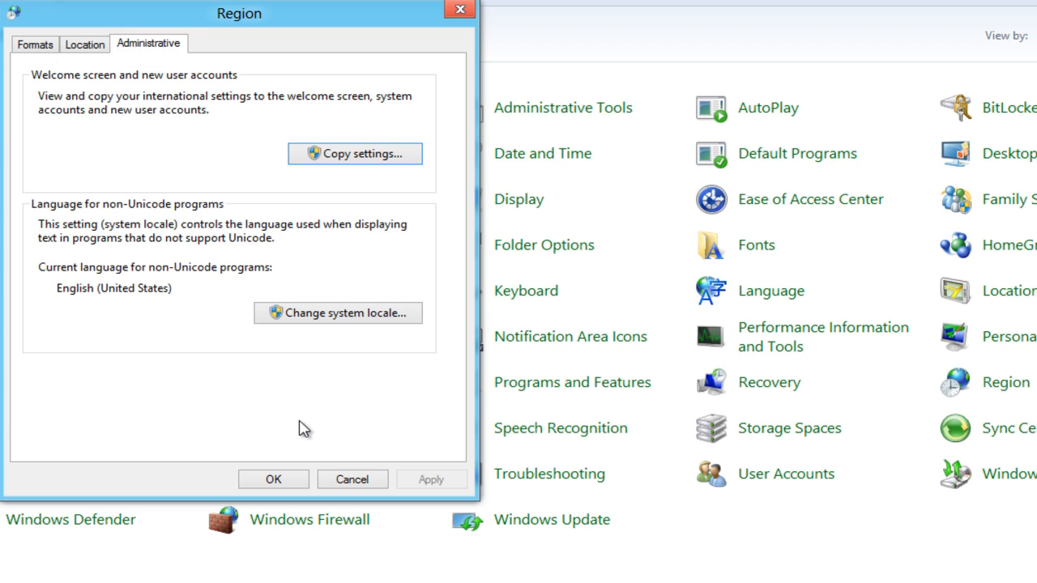
mouse_move(767, 382)
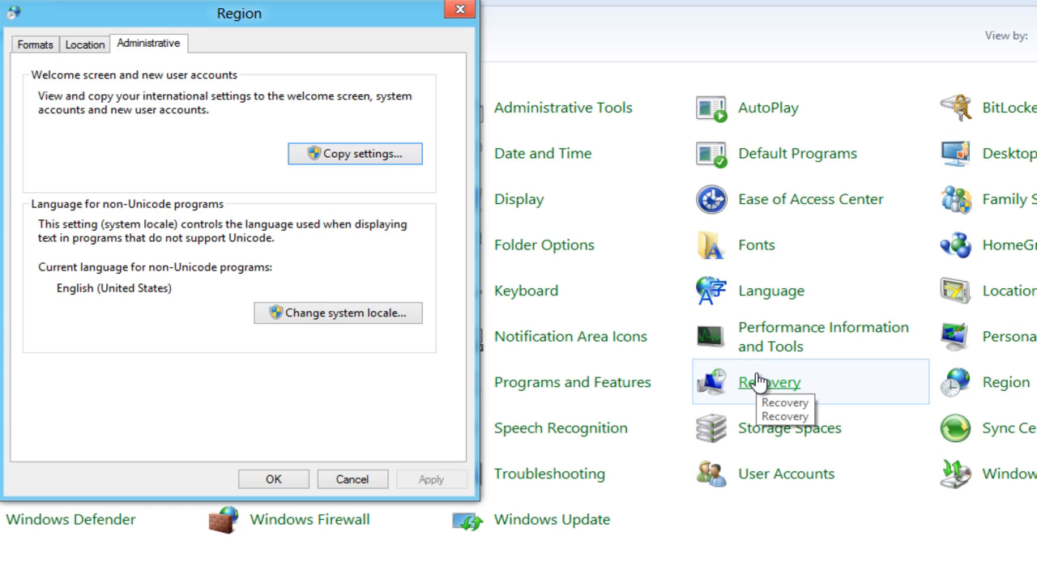
mouse_move(757, 382)
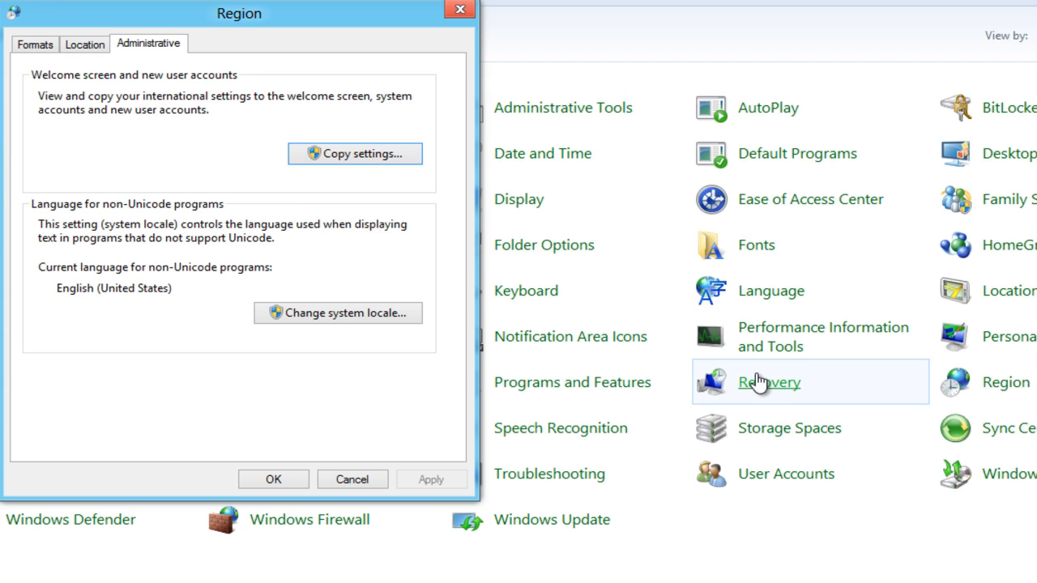
mouse_move(1005, 106)
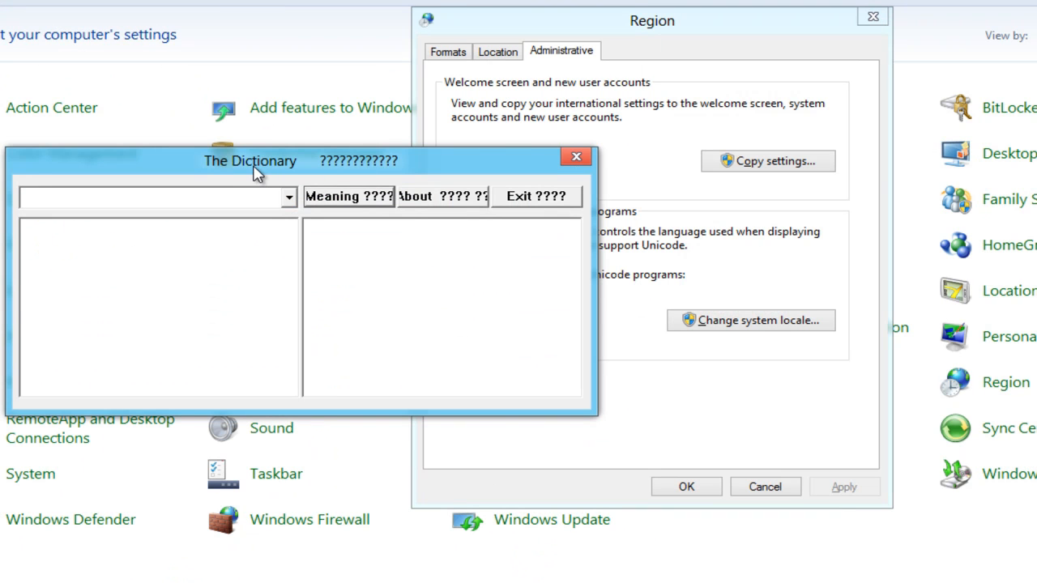
mouse_move(360, 175)
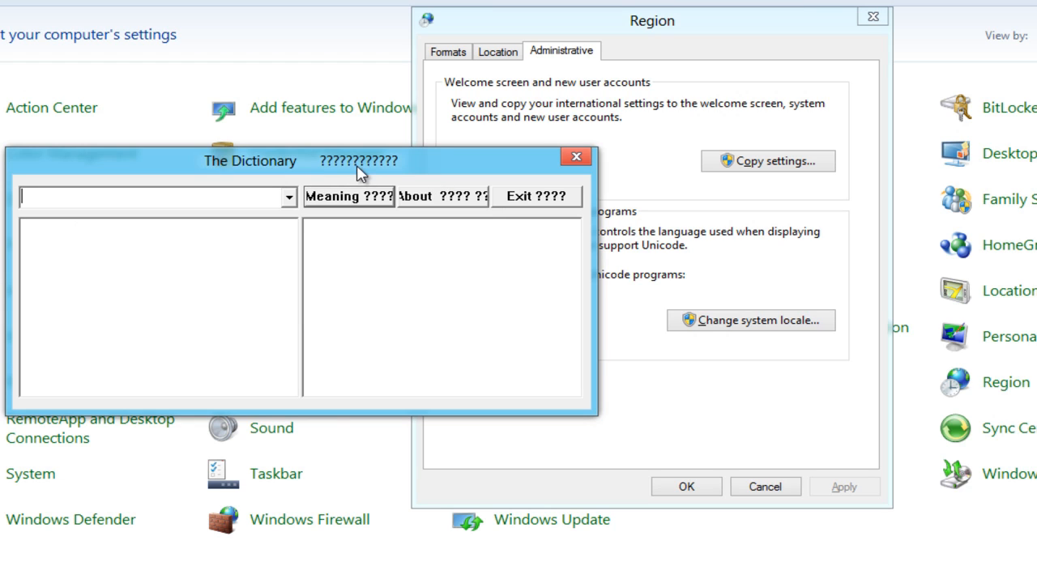
mouse_move(395, 176)
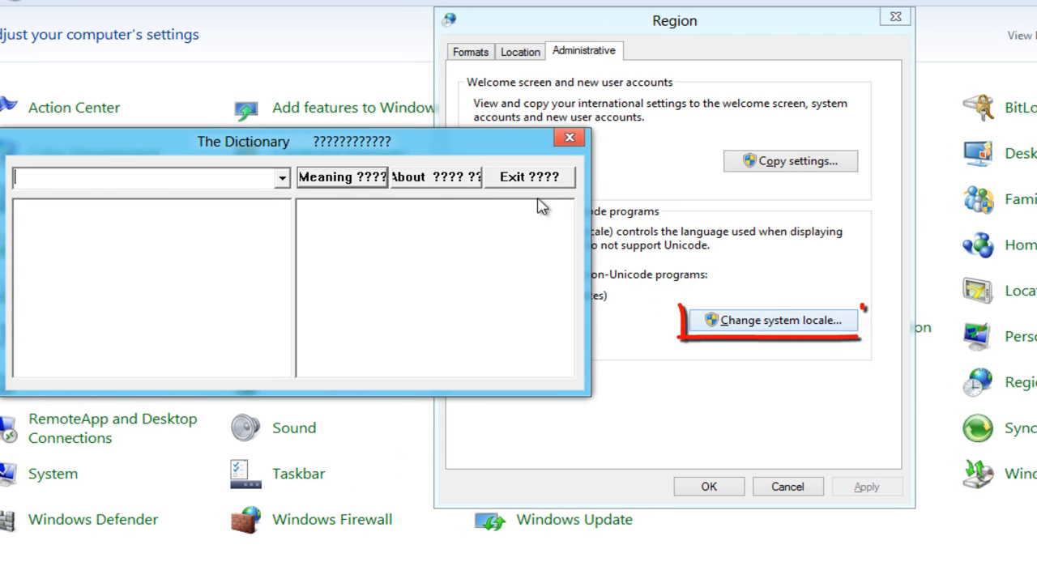
mouse_move(623, 179)
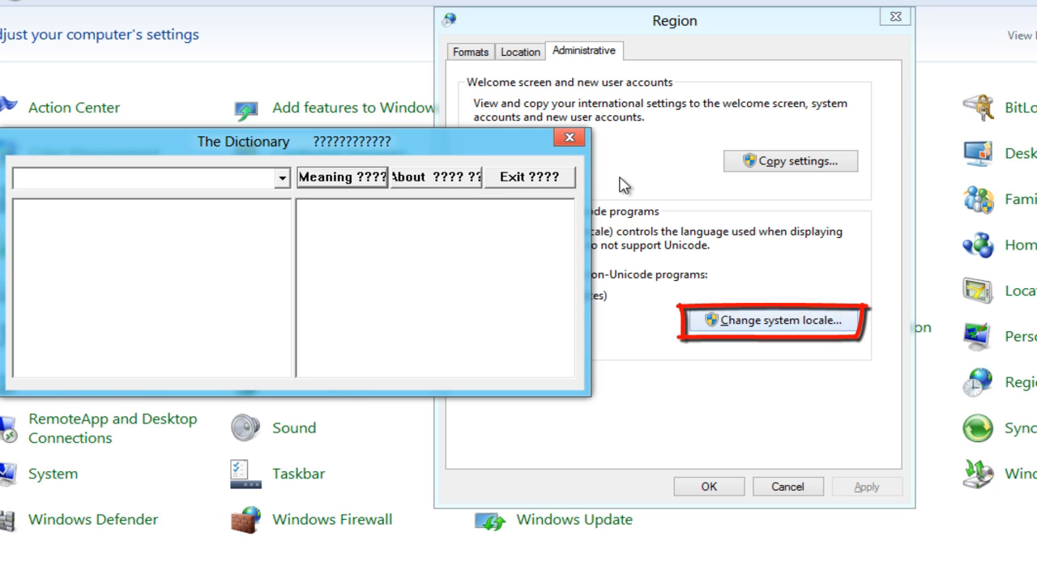
Step: Change the system locale for non-Unicode programs to Arabic (Egypt) and confirm
click(773, 320)
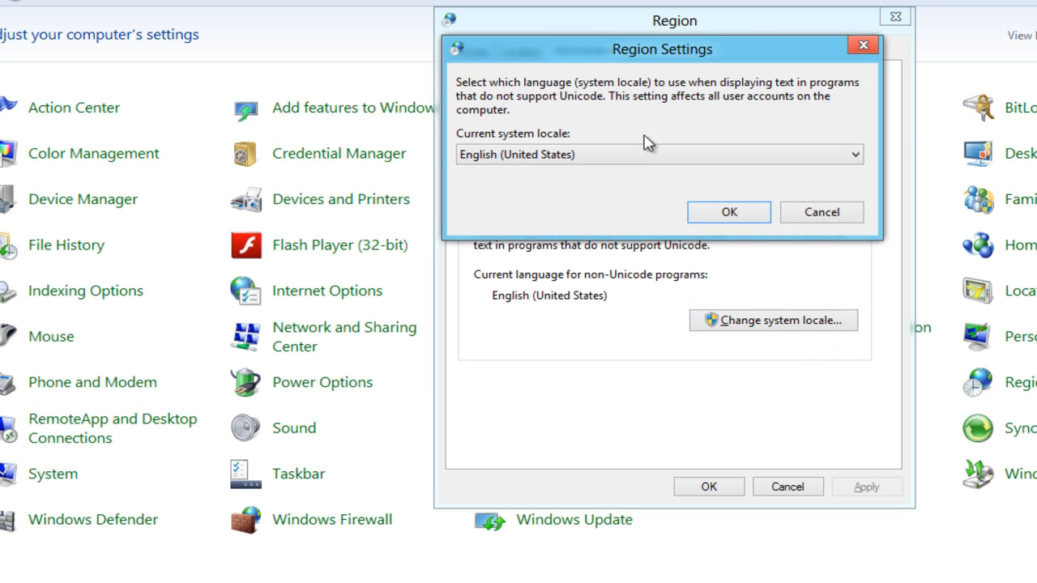
click(853, 154)
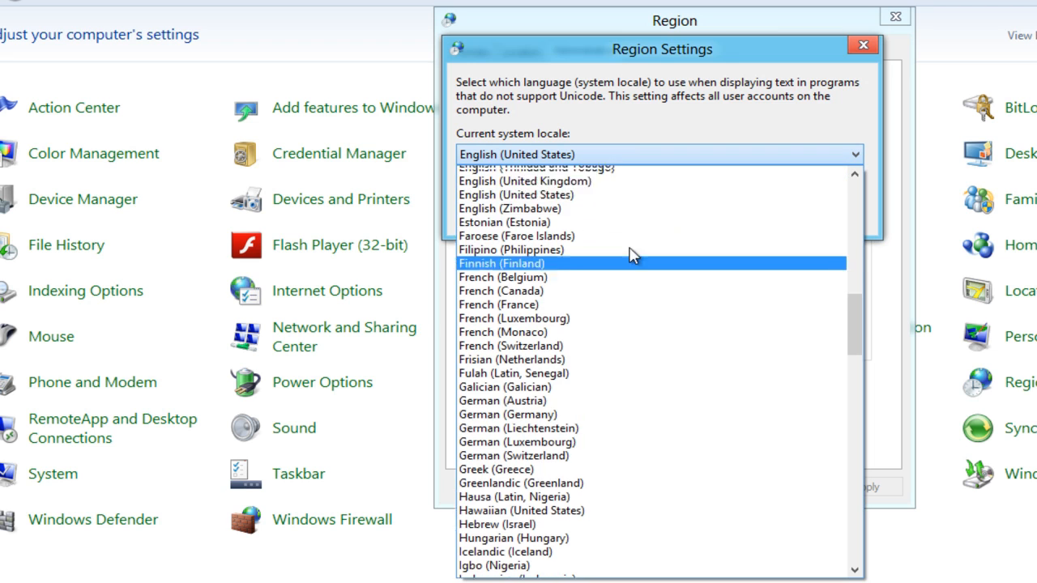
scroll(up, 3)
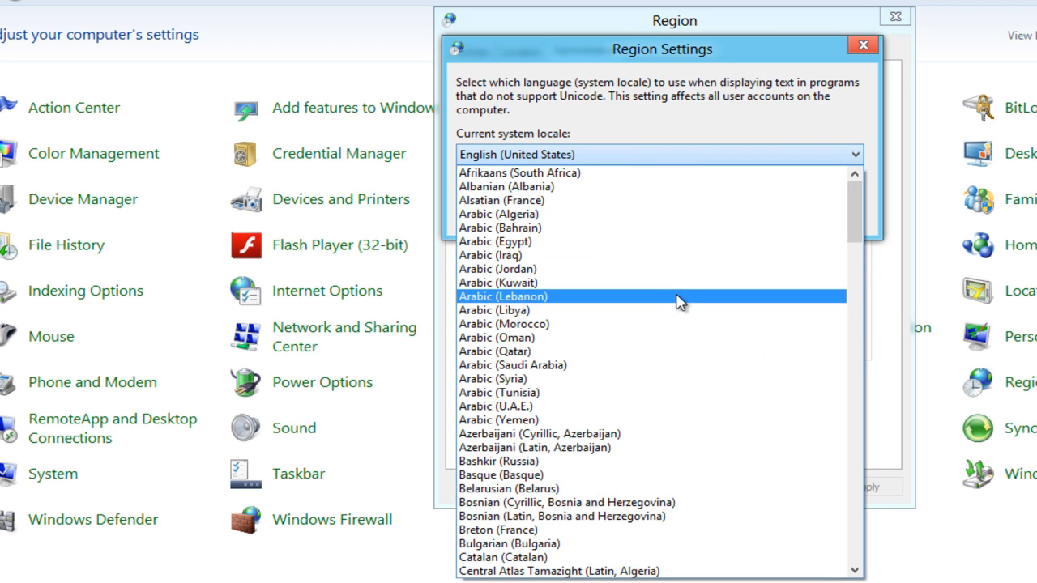
click(495, 241)
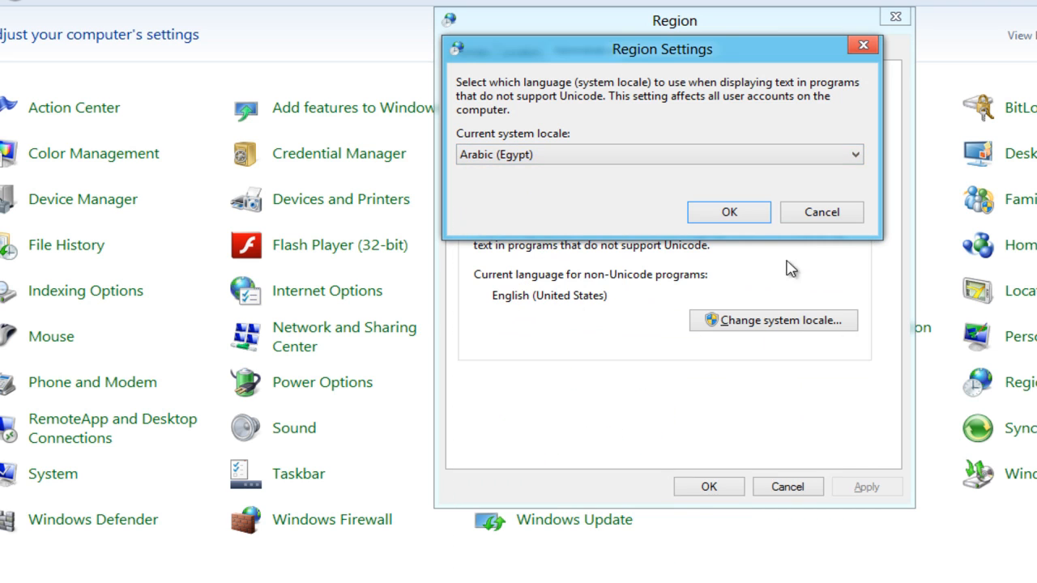
click(727, 211)
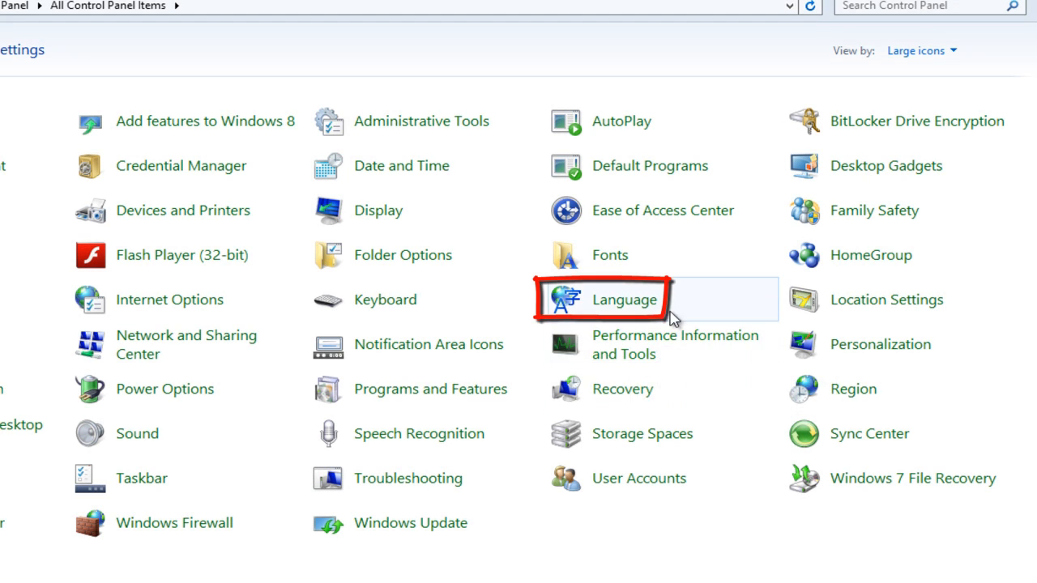
Step: Add Arabic (Egypt) as a new language in Language preferences
click(626, 299)
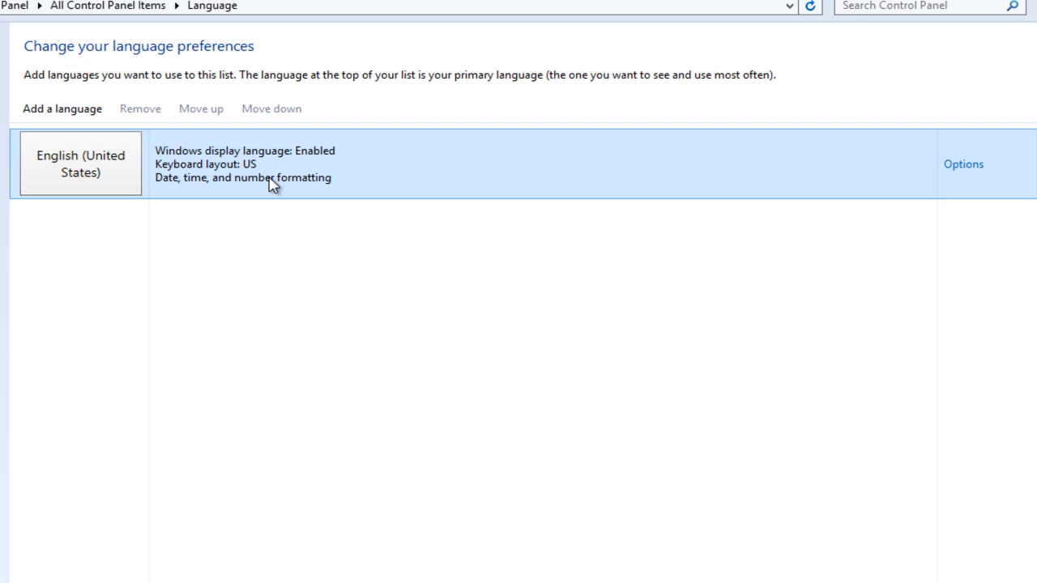
mouse_move(180, 210)
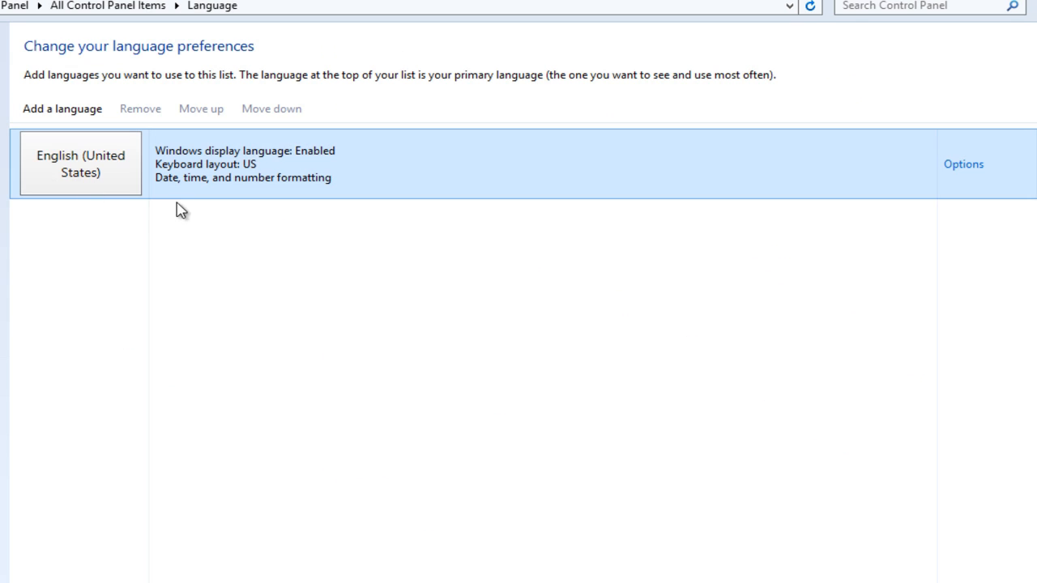
mouse_move(61, 108)
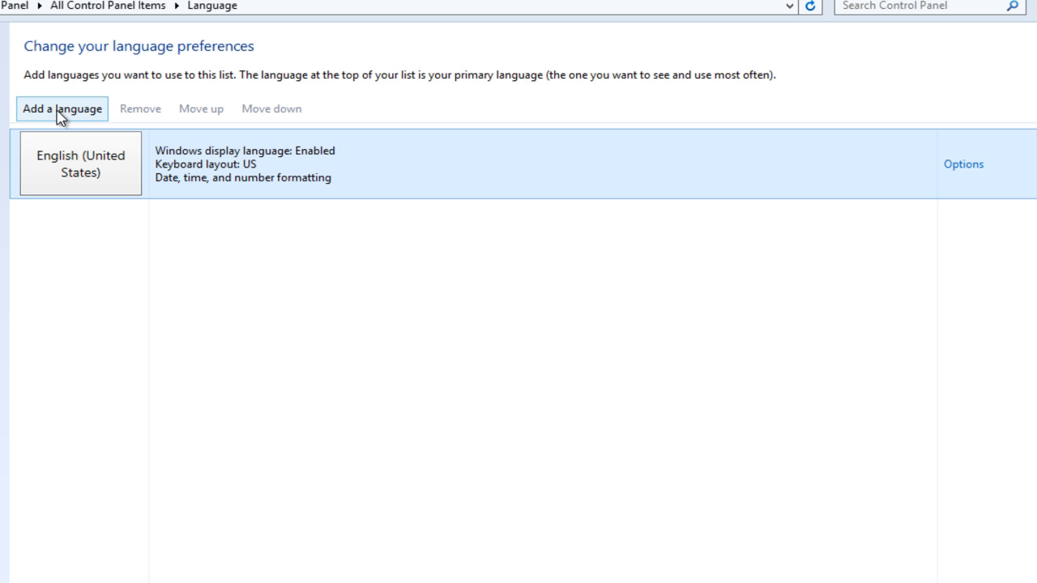
click(61, 108)
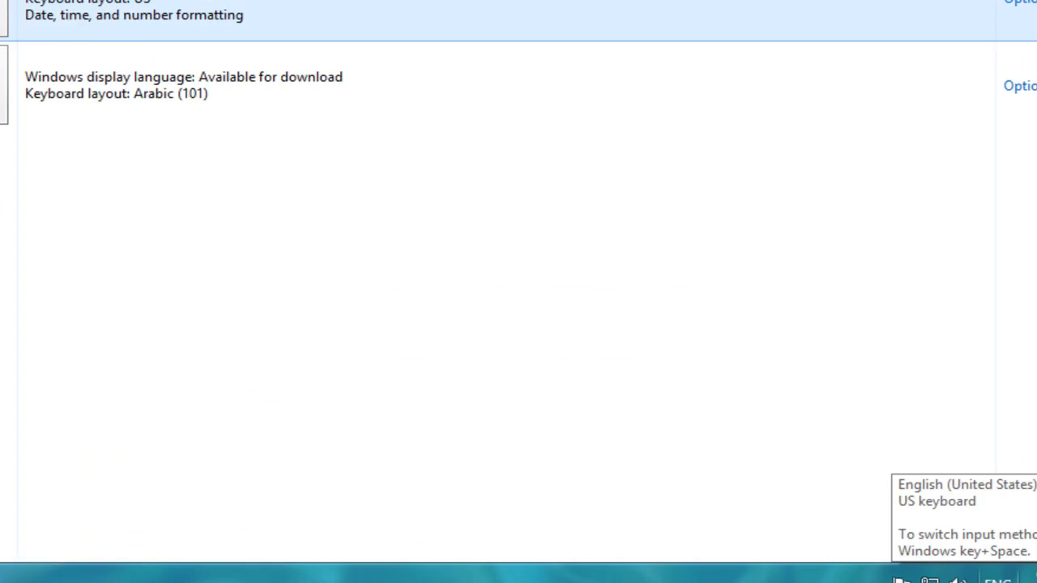
Step: Switch input to Arabic (101), keep English first, and open Arabic (Egypt) options
click(889, 558)
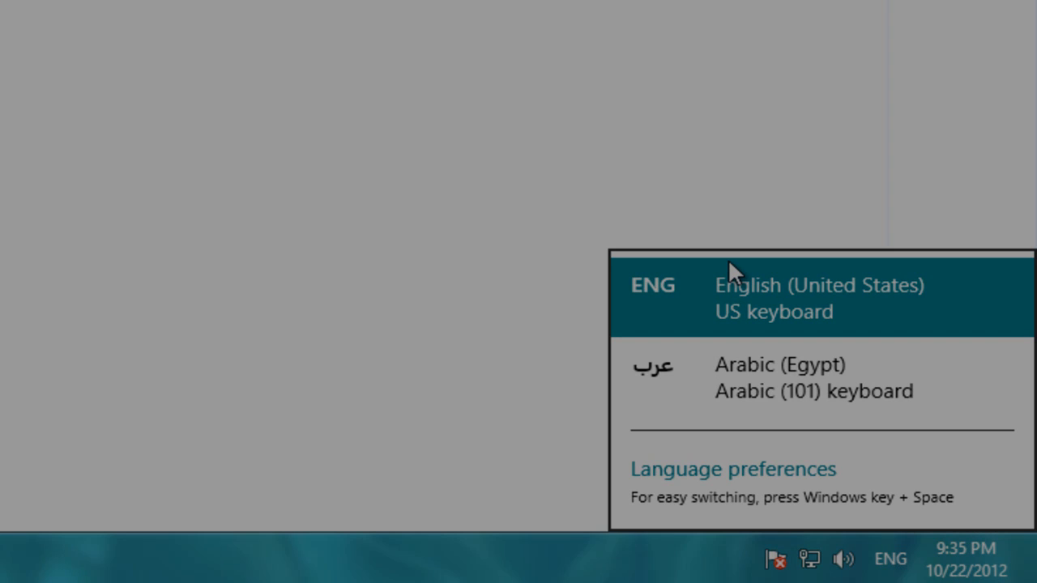
click(731, 469)
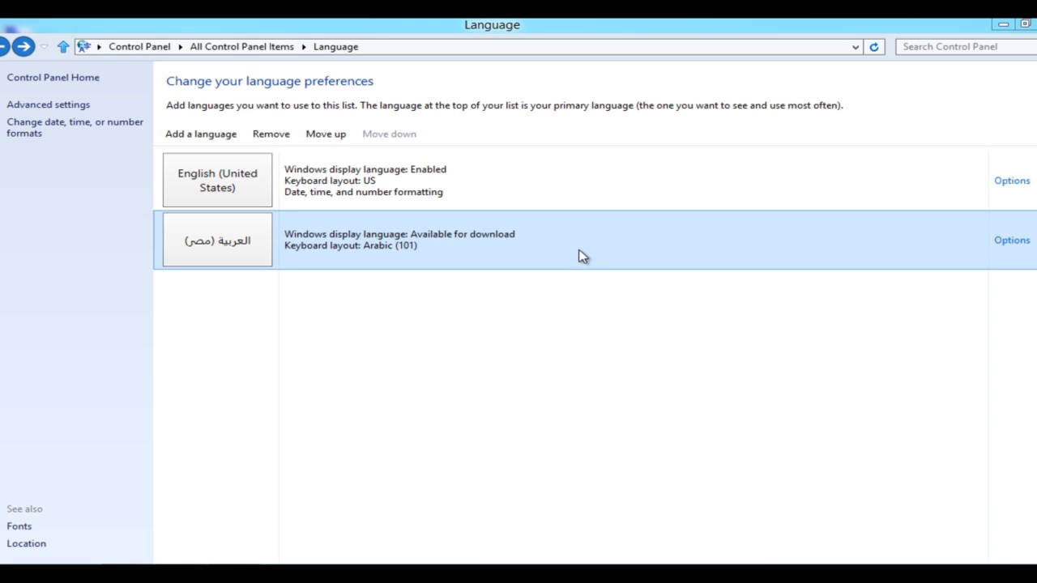
mouse_move(404, 258)
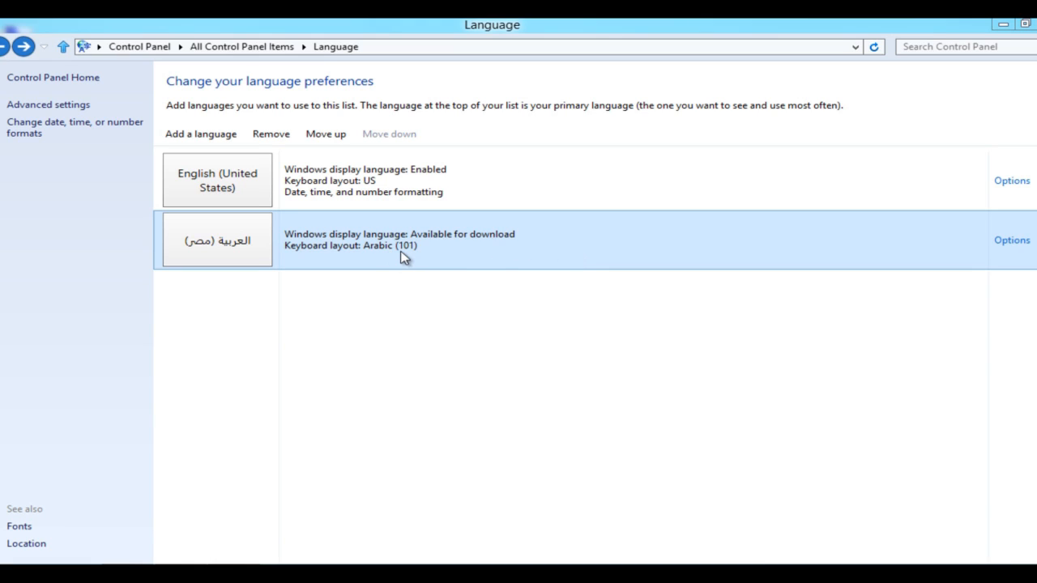
mouse_move(419, 256)
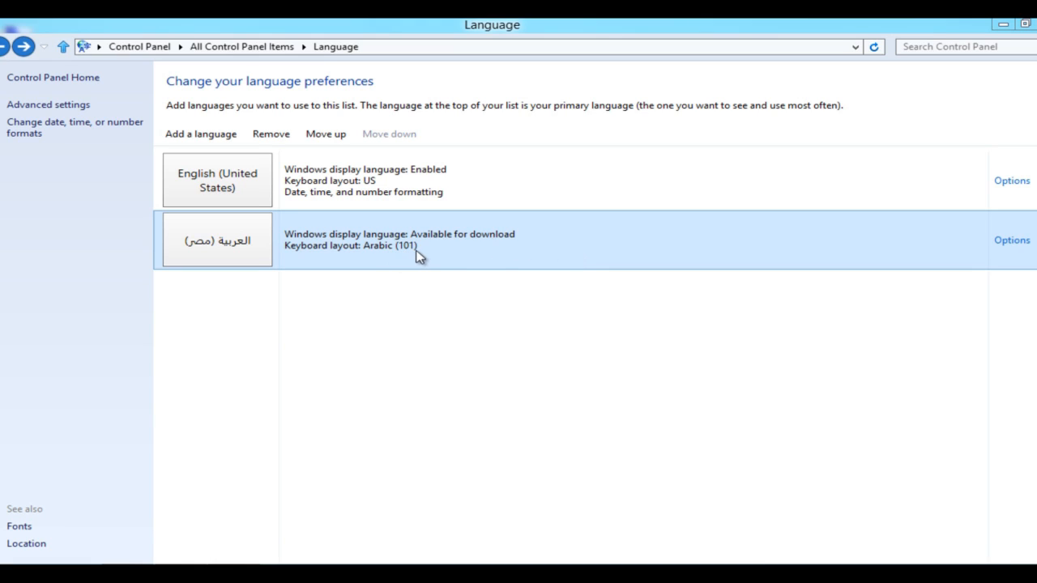
mouse_move(324, 134)
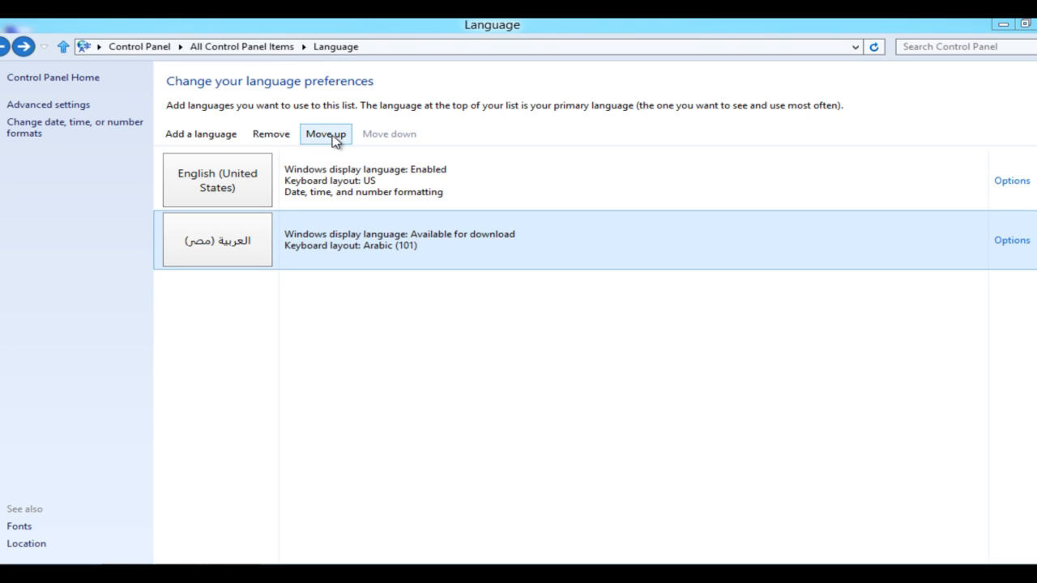
click(324, 134)
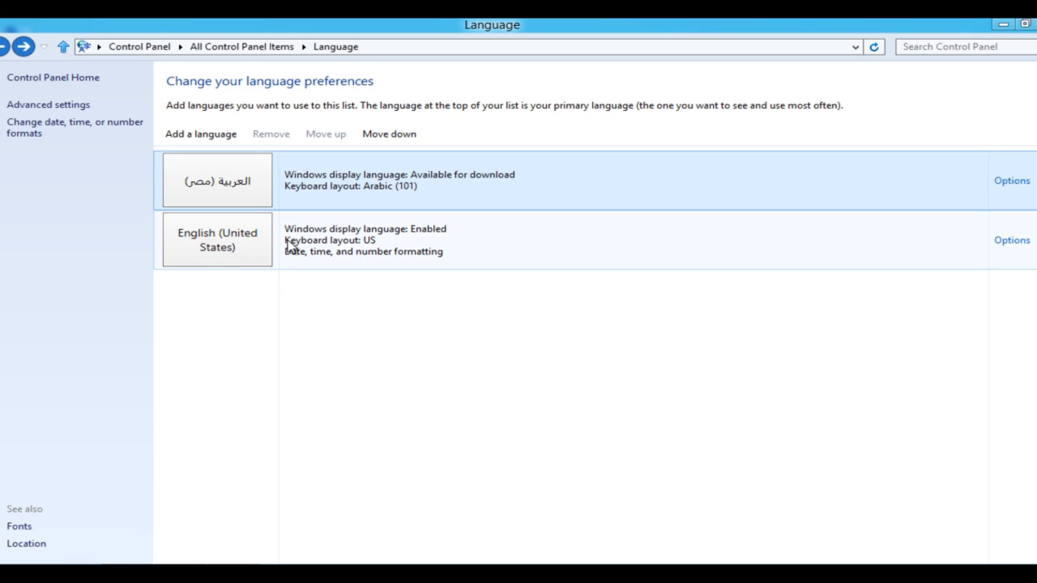
mouse_move(374, 247)
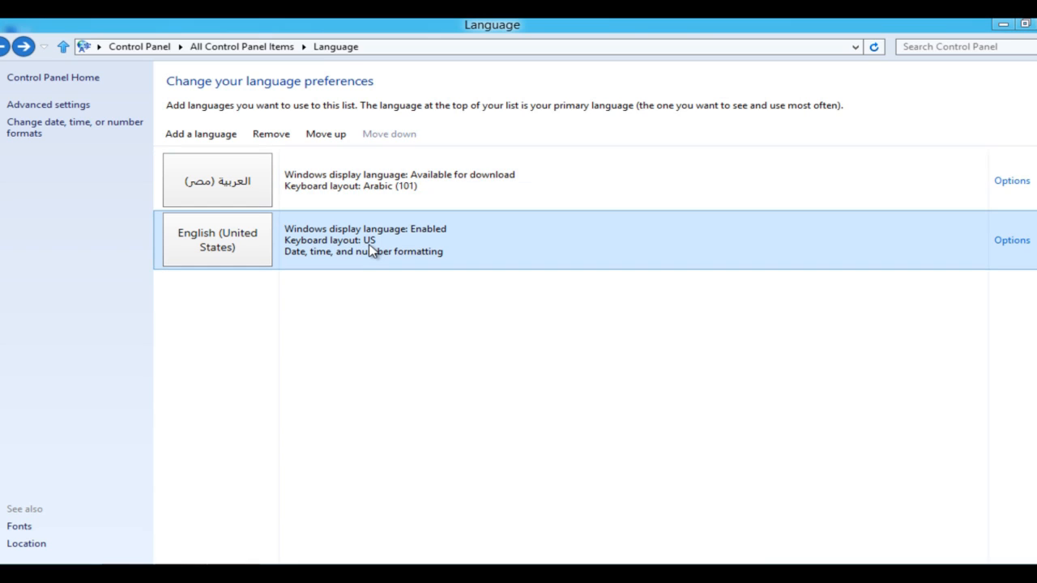
click(325, 134)
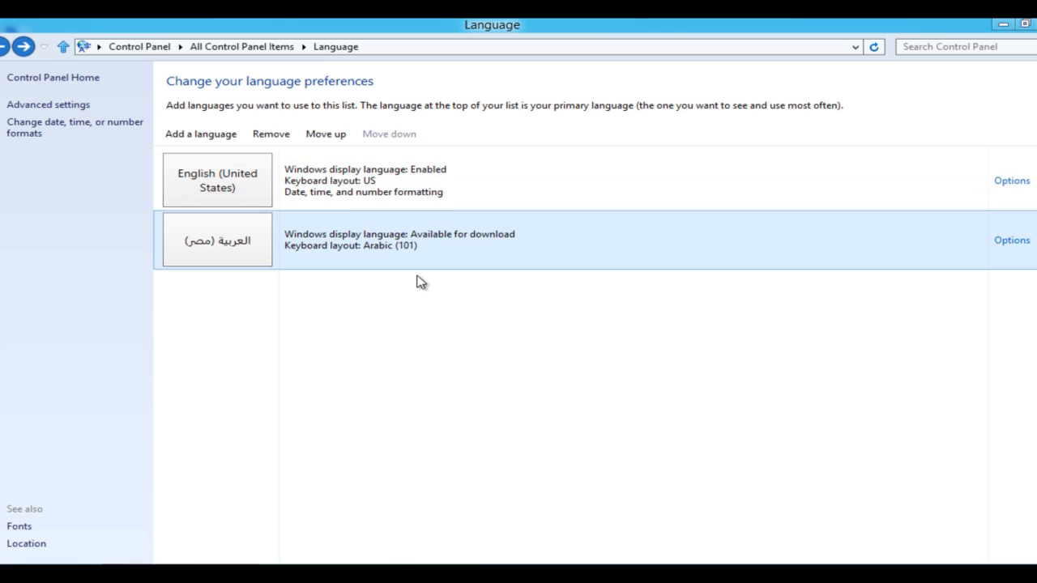
mouse_move(446, 312)
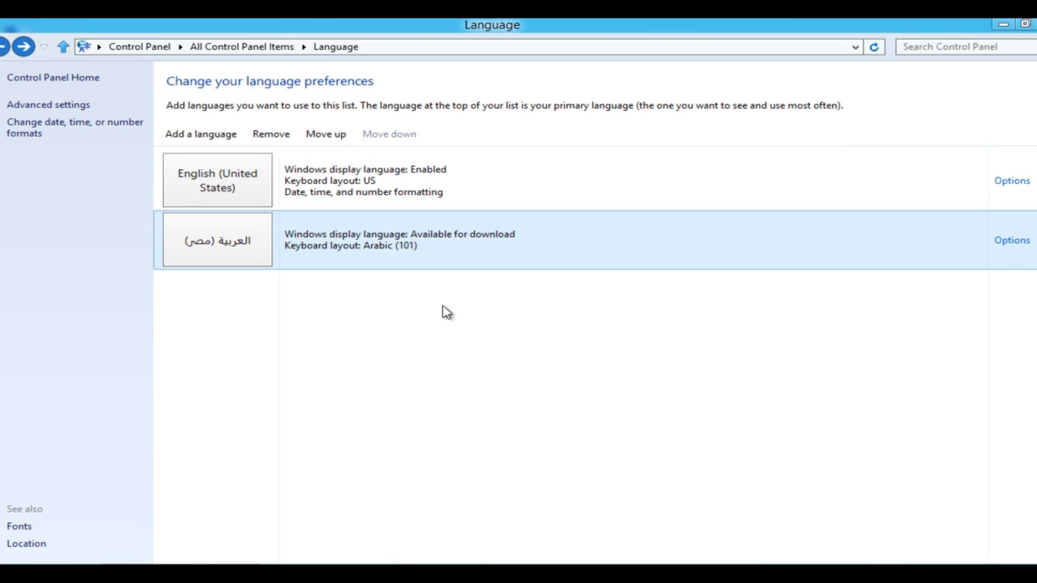
click(1010, 240)
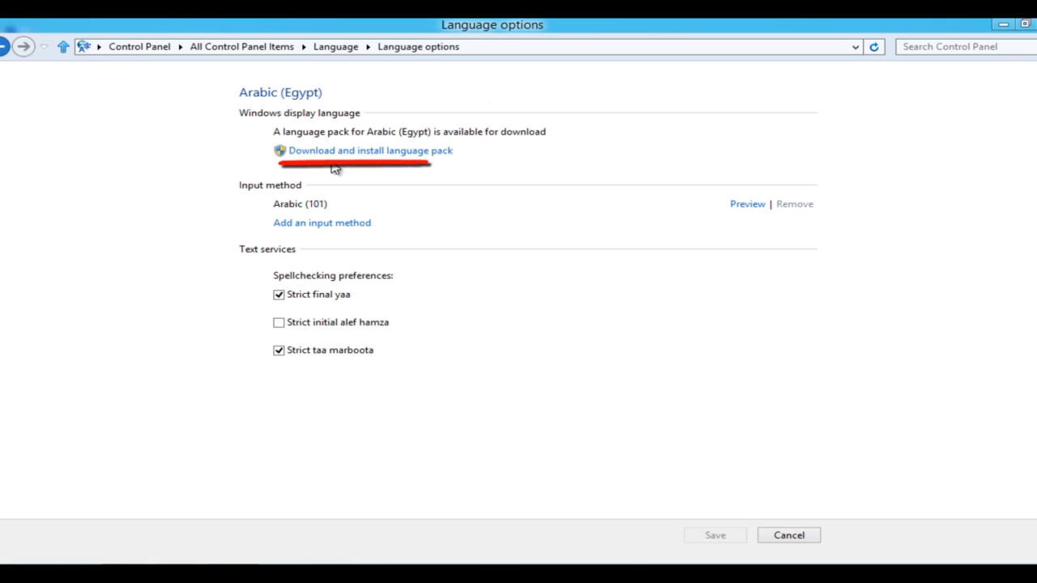
mouse_move(409, 158)
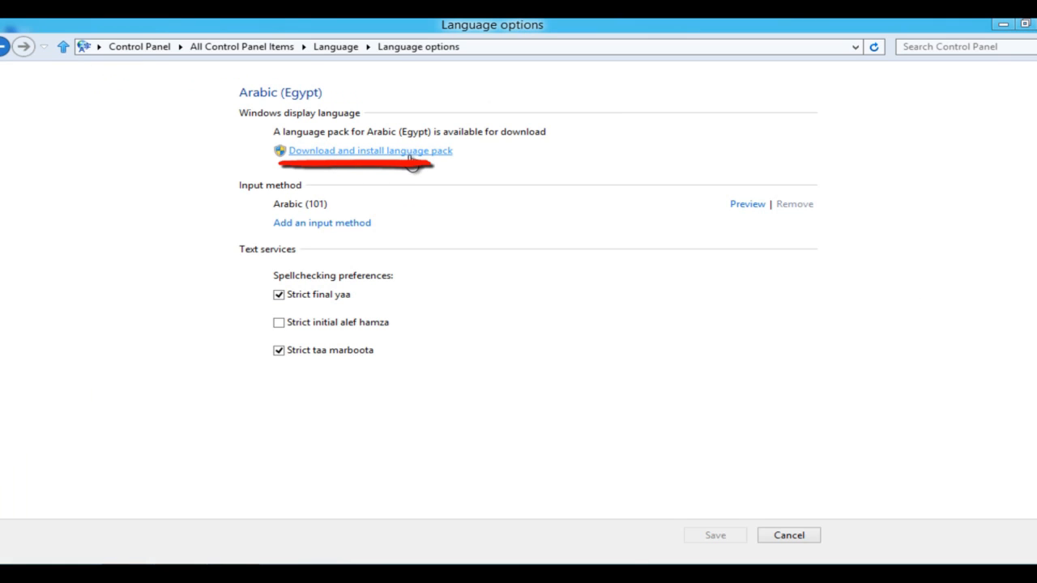
Step: Start downloading and installing the Arabic language pack
click(370, 151)
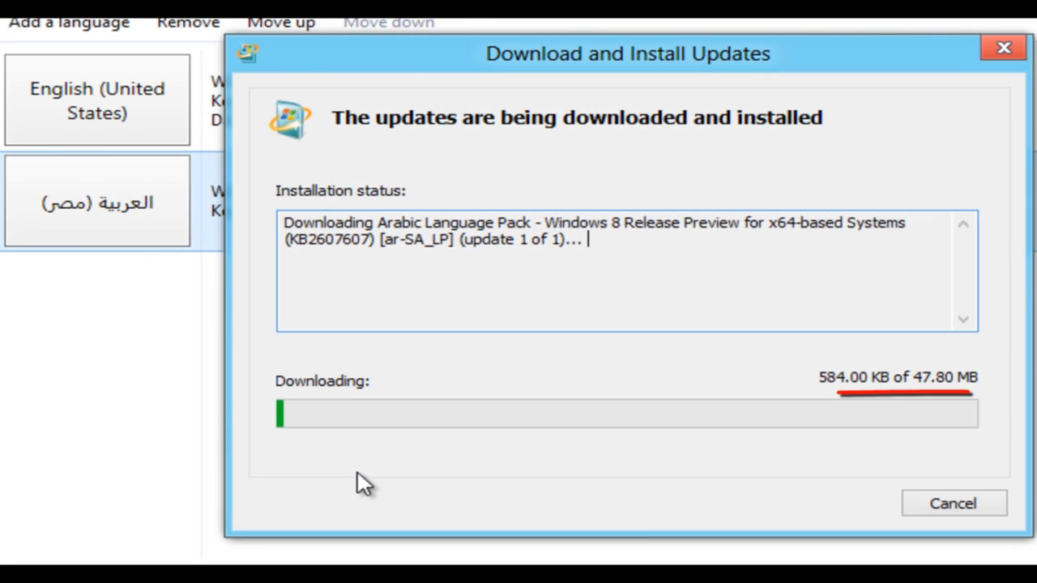
mouse_move(664, 518)
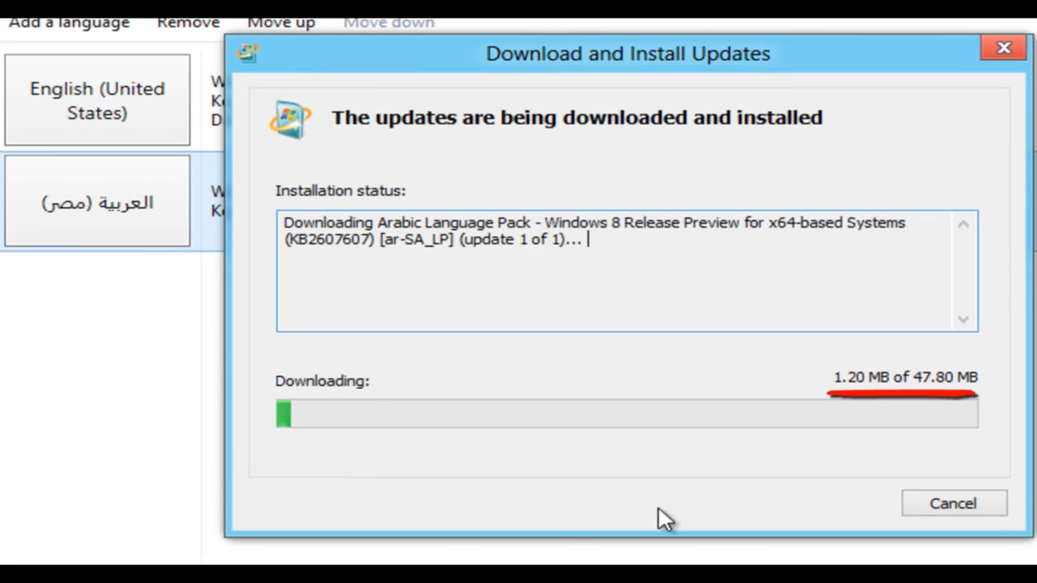
mouse_move(721, 537)
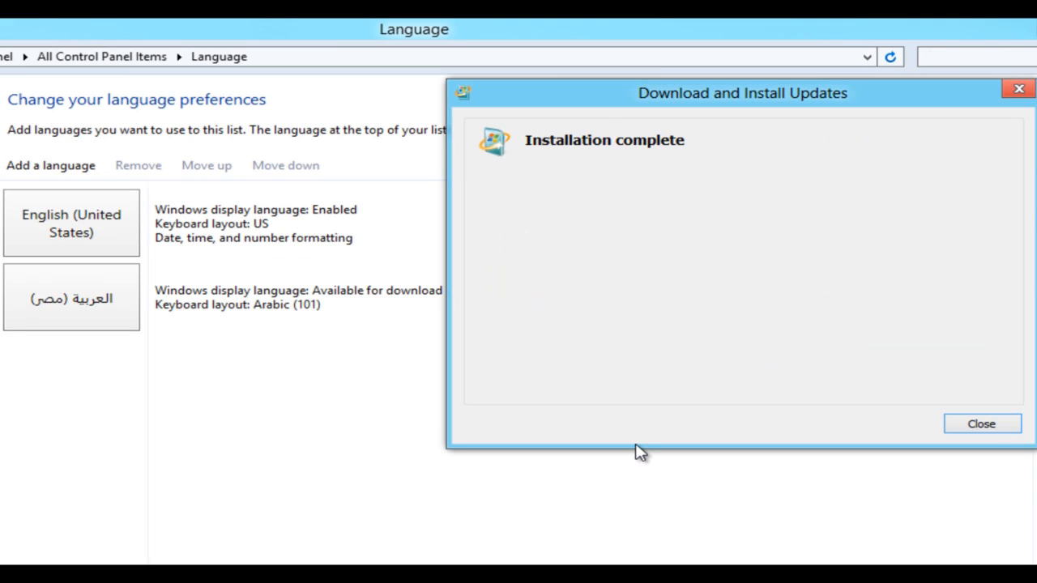
mouse_move(641, 451)
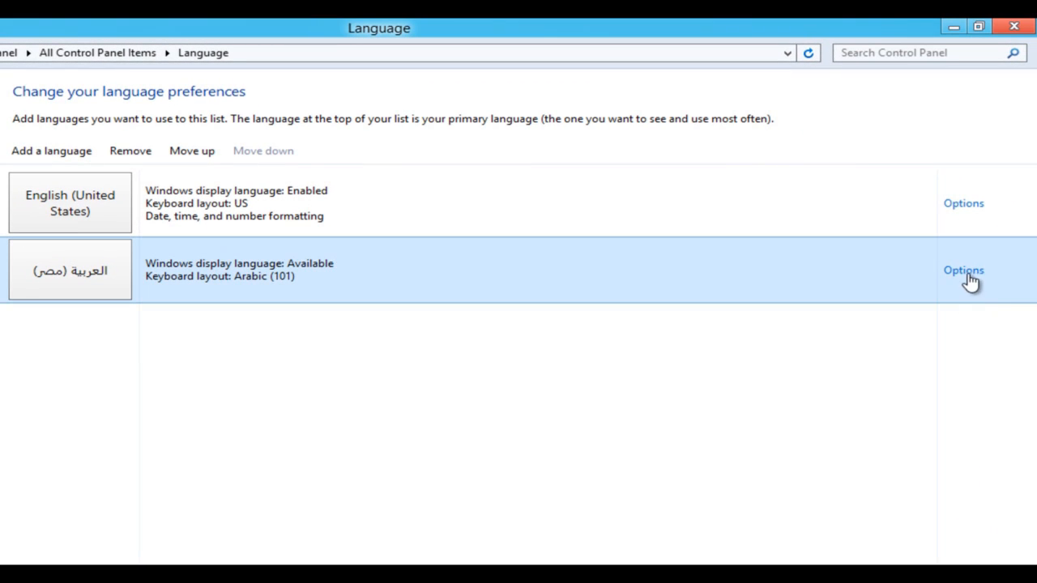
Step: Make Arabic (Egypt) the primary display language and postpone signing out
click(963, 270)
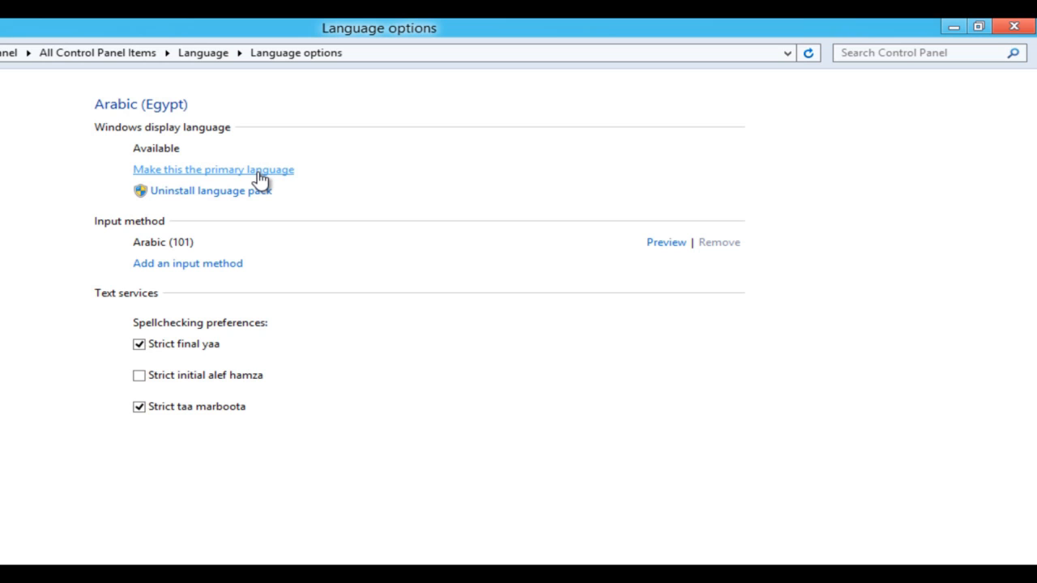
mouse_move(273, 180)
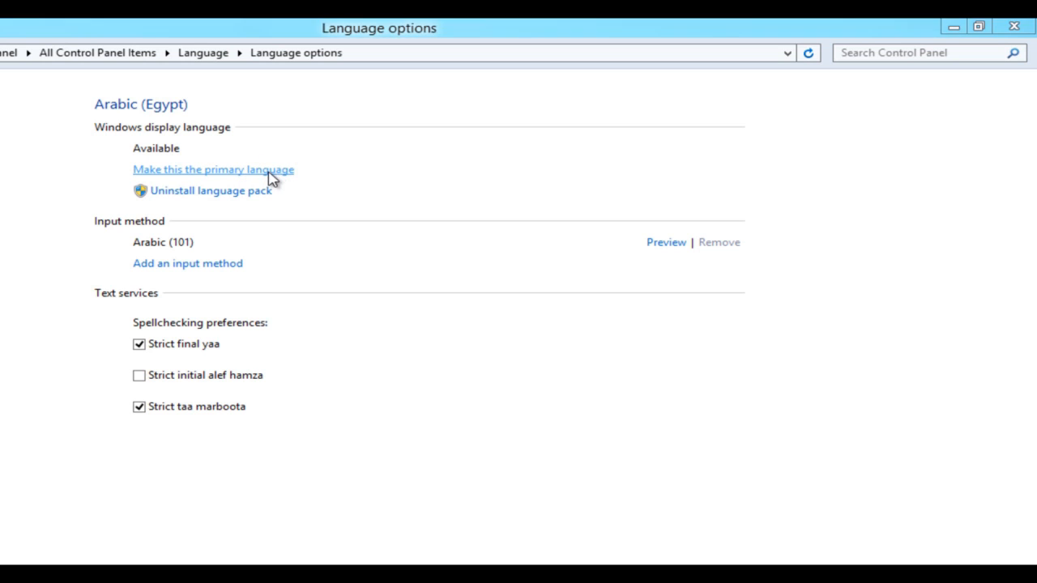
click(212, 169)
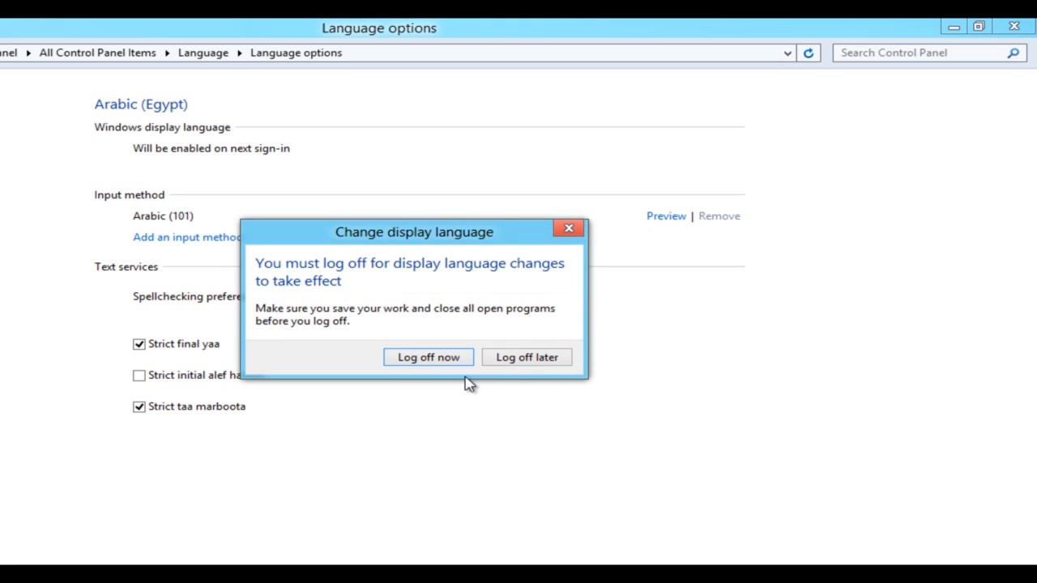
mouse_move(517, 394)
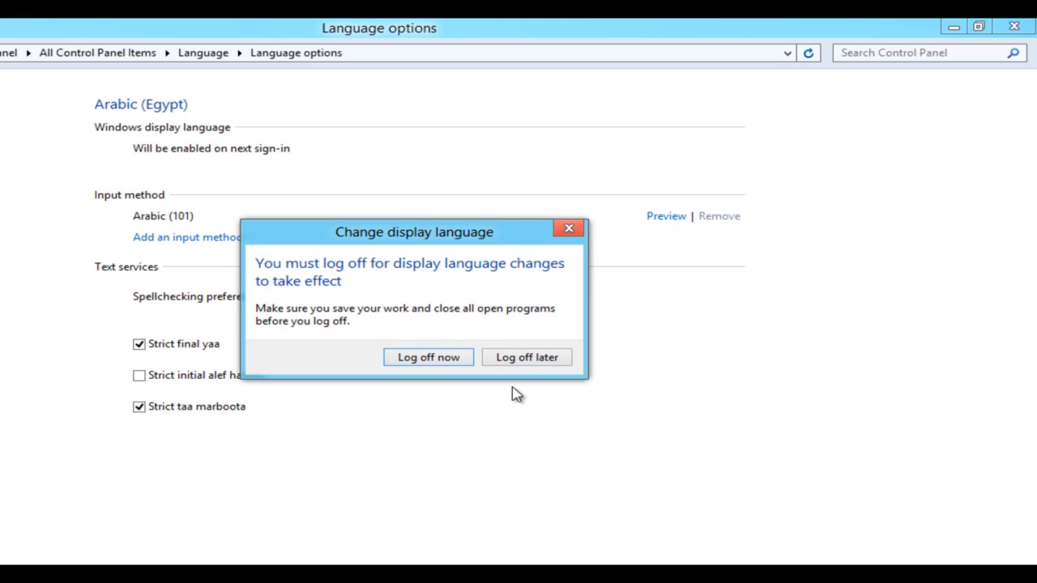
click(526, 357)
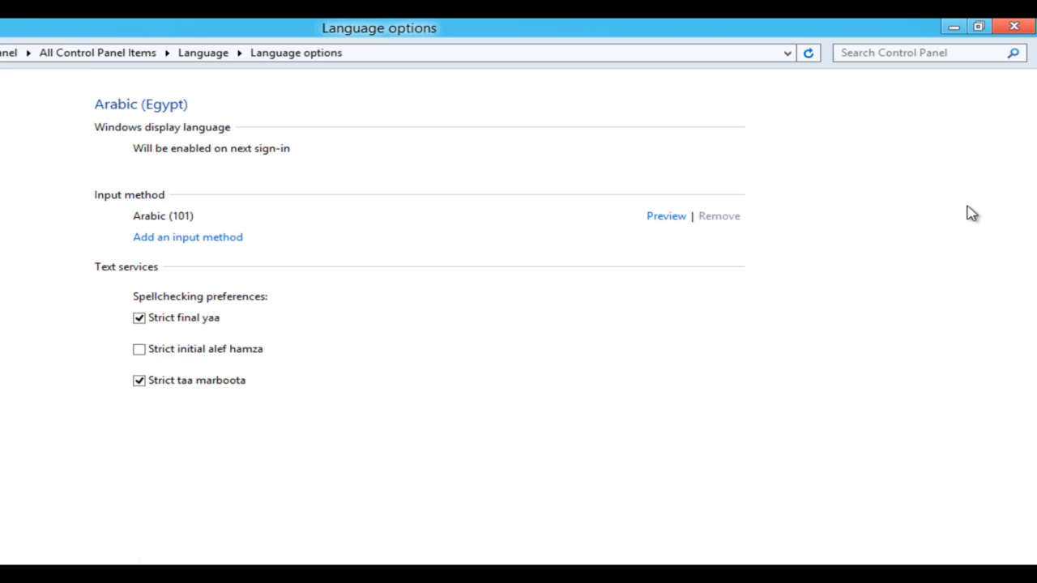
mouse_move(215, 247)
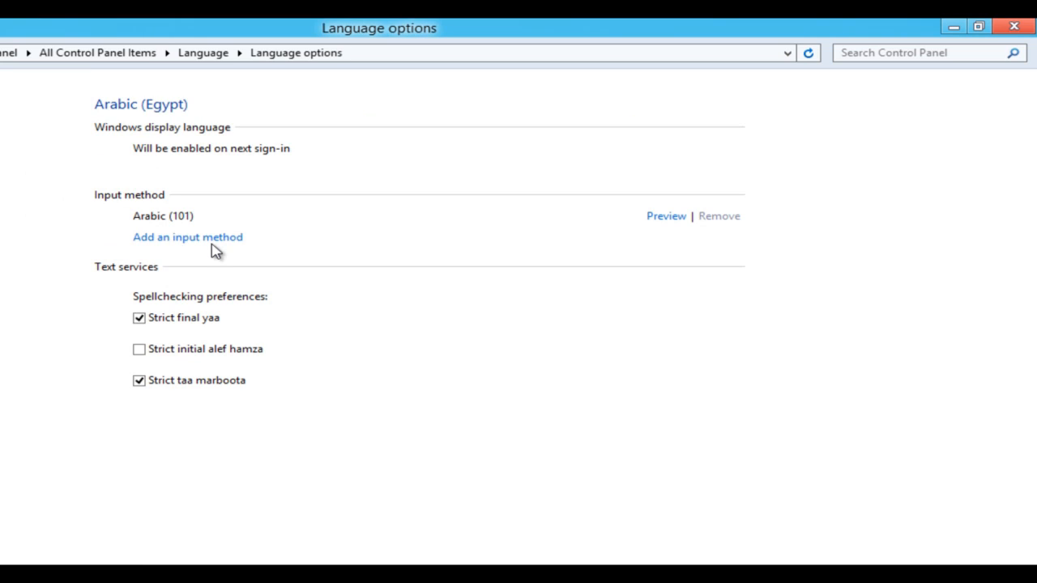
Step: Browse other input methods, then preview and dismiss the Arabic (101) keyboard layout
click(188, 237)
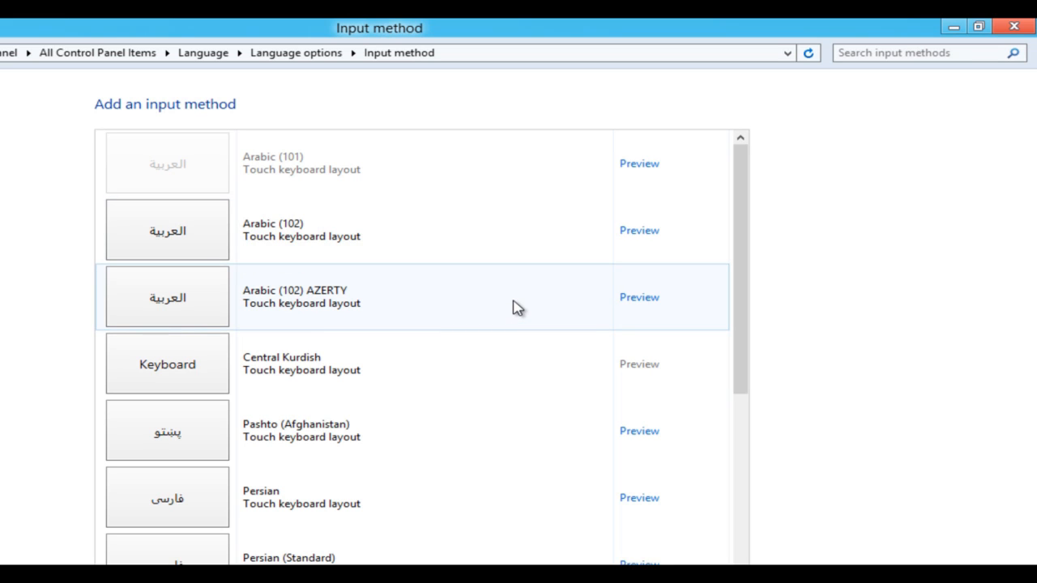
click(11, 51)
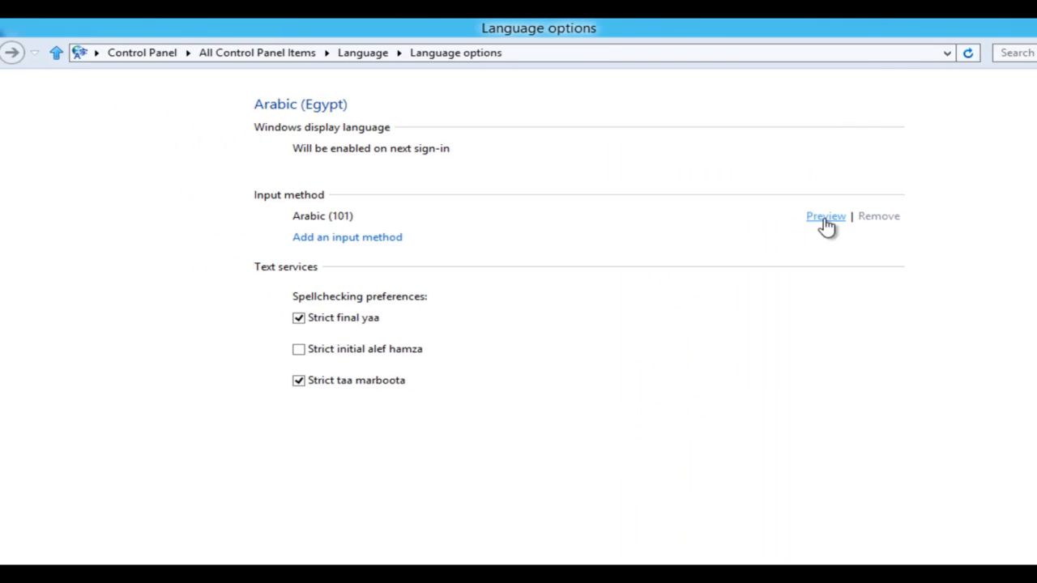
click(825, 215)
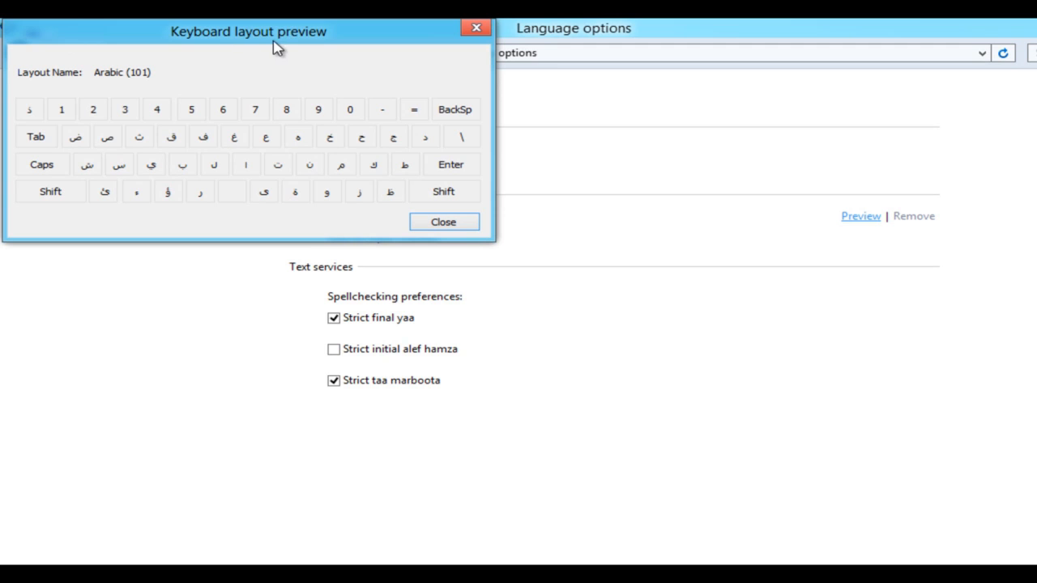
click(443, 221)
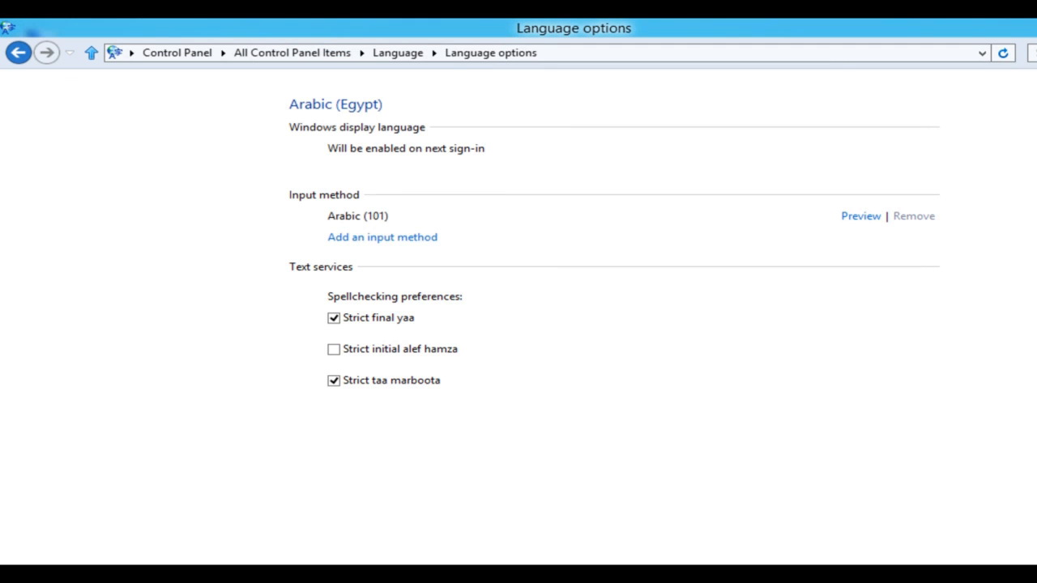